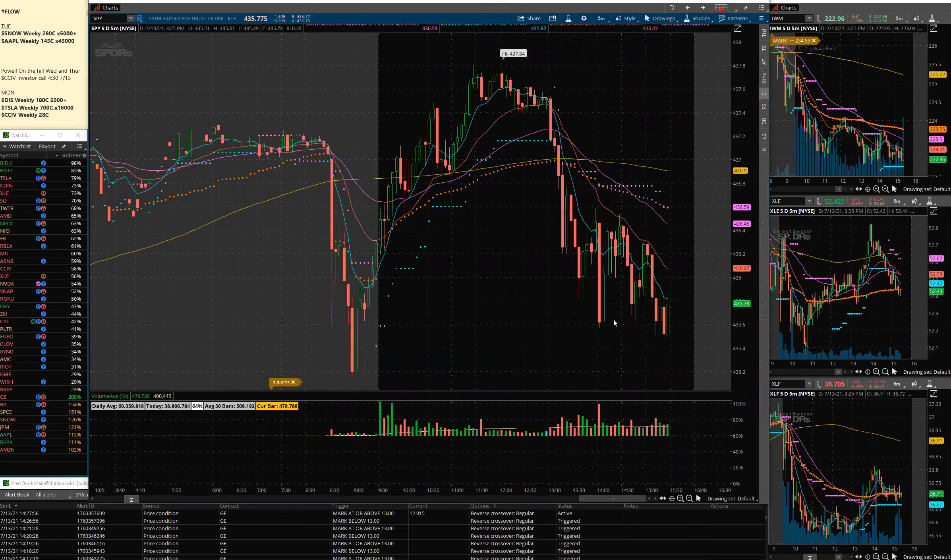
pyautogui.moveTo(388, 209)
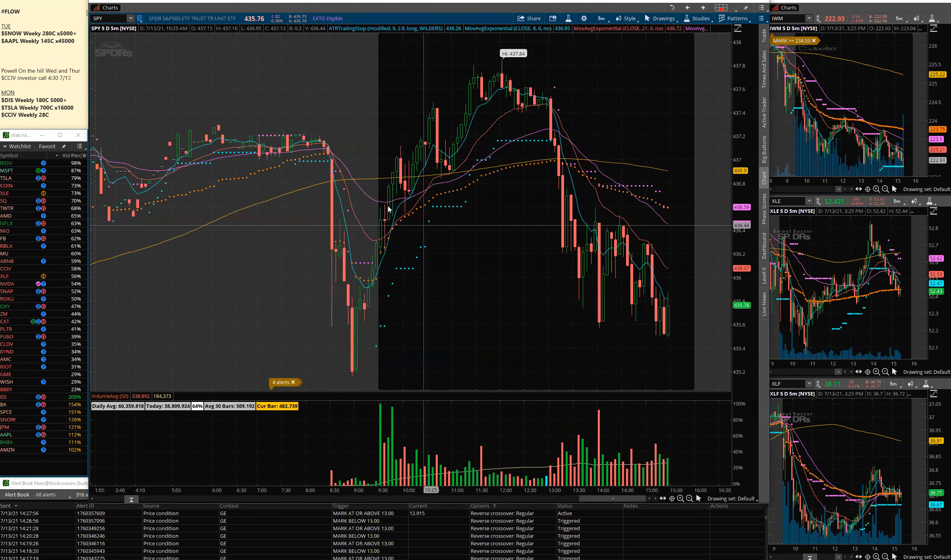
pyautogui.moveTo(343, 160)
pyautogui.write('QQQ')
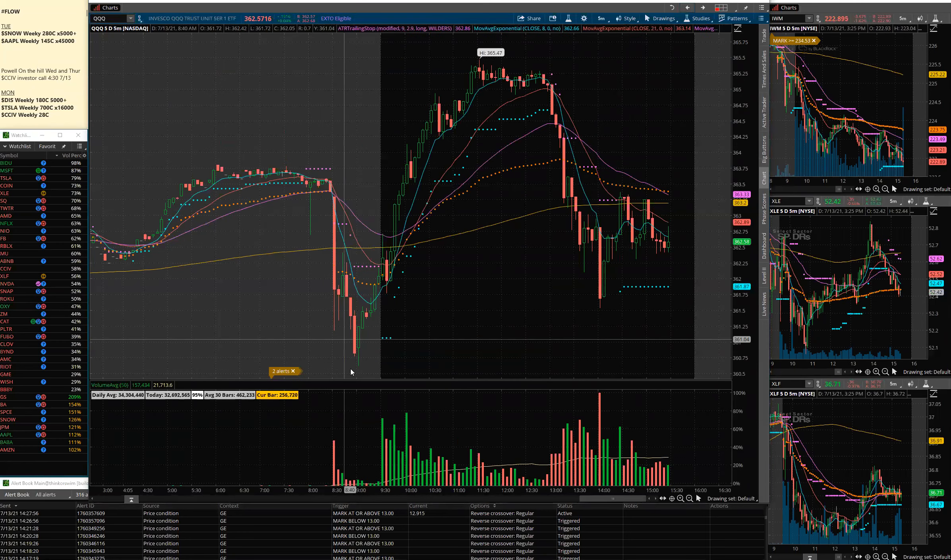
pyautogui.moveTo(388, 252)
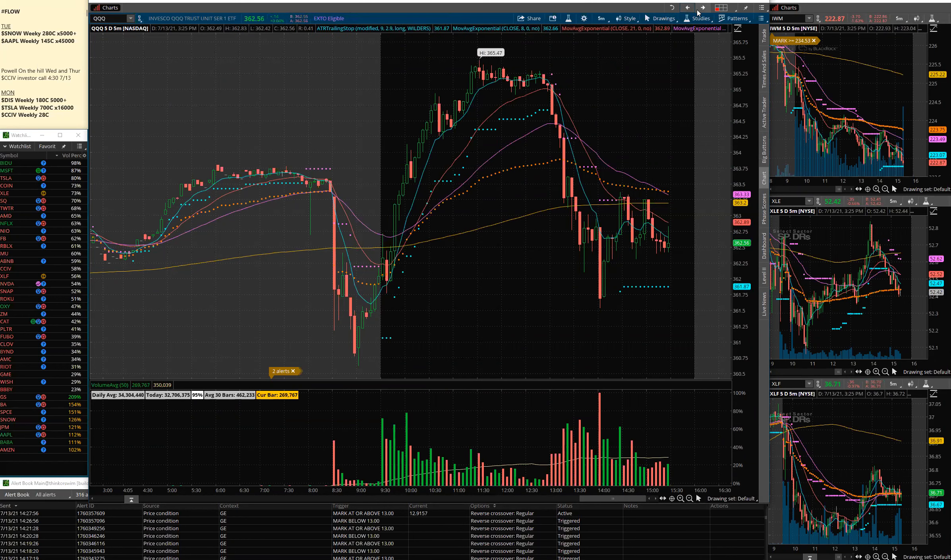
# - Go back to the SPY 5-day 5-minute intraday chart
pyautogui.click(106, 19)
pyautogui.write('SPY')
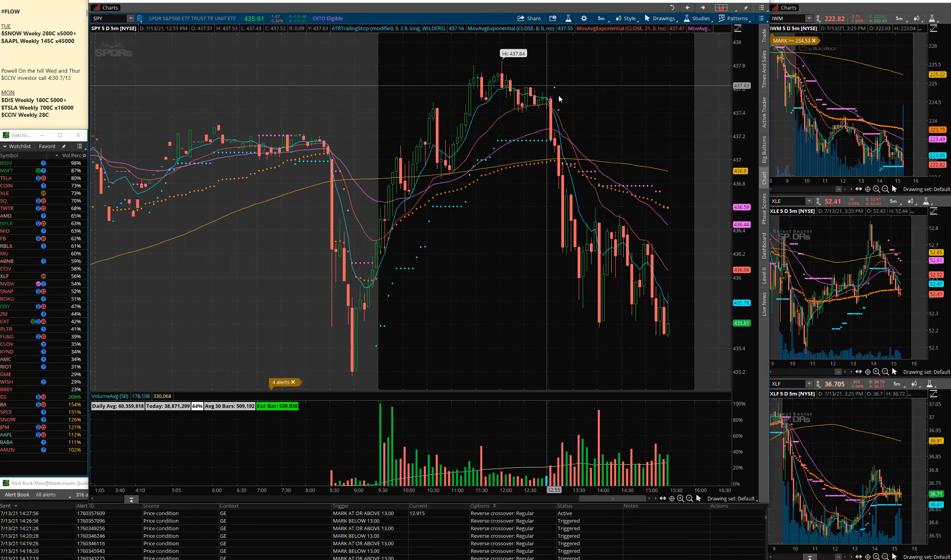
pyautogui.moveTo(549, 107)
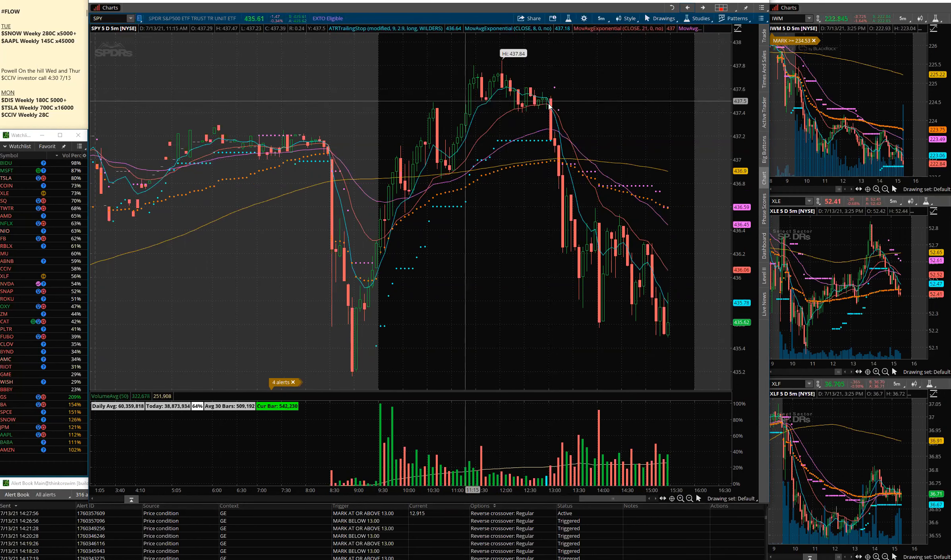
pyautogui.moveTo(552, 107)
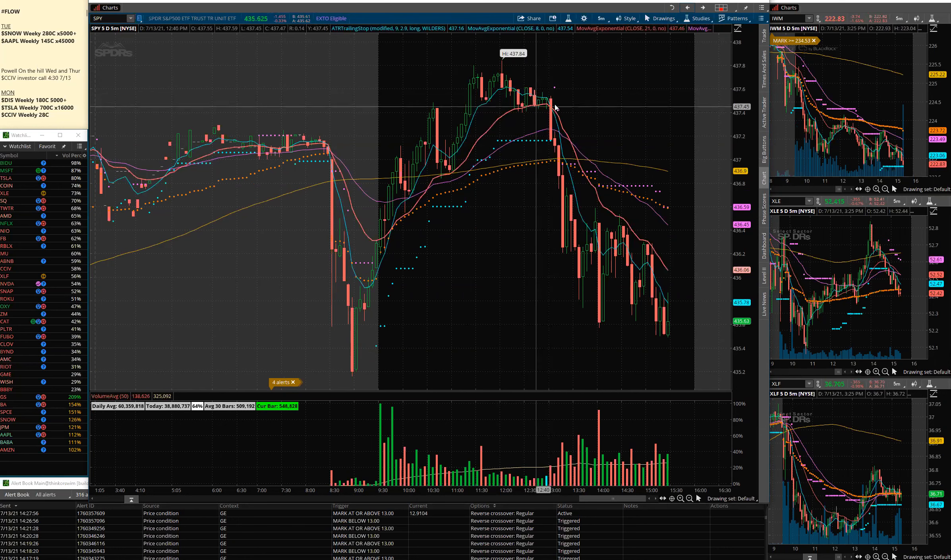
pyautogui.moveTo(553, 106)
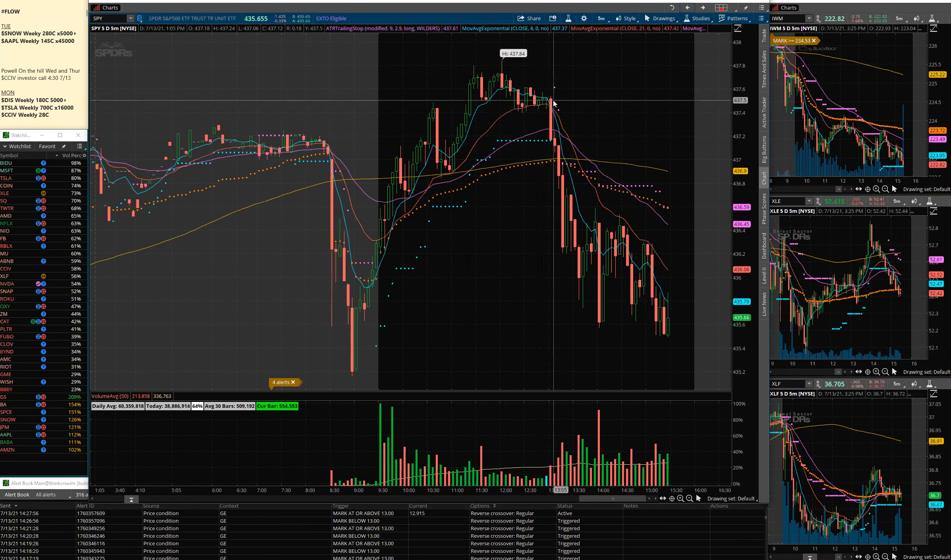
pyautogui.moveTo(547, 123)
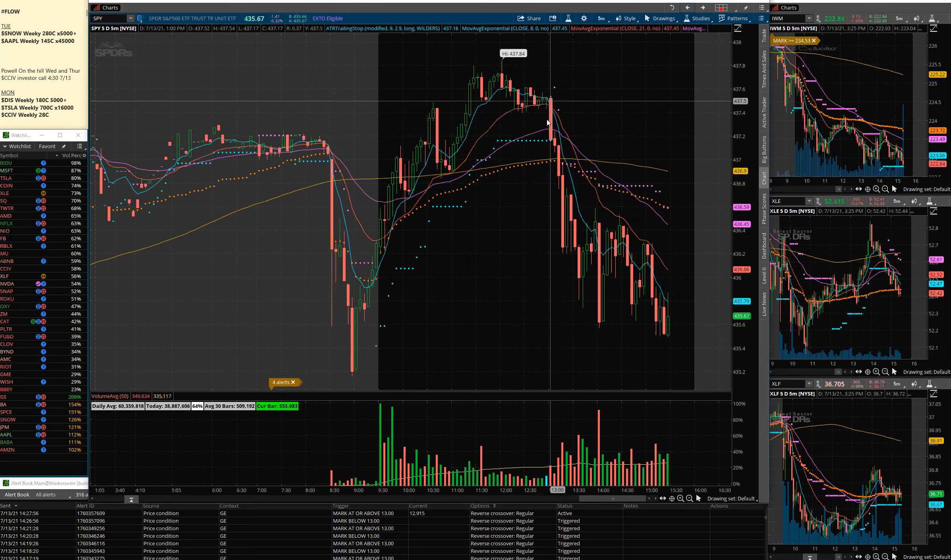
pyautogui.moveTo(630, 81)
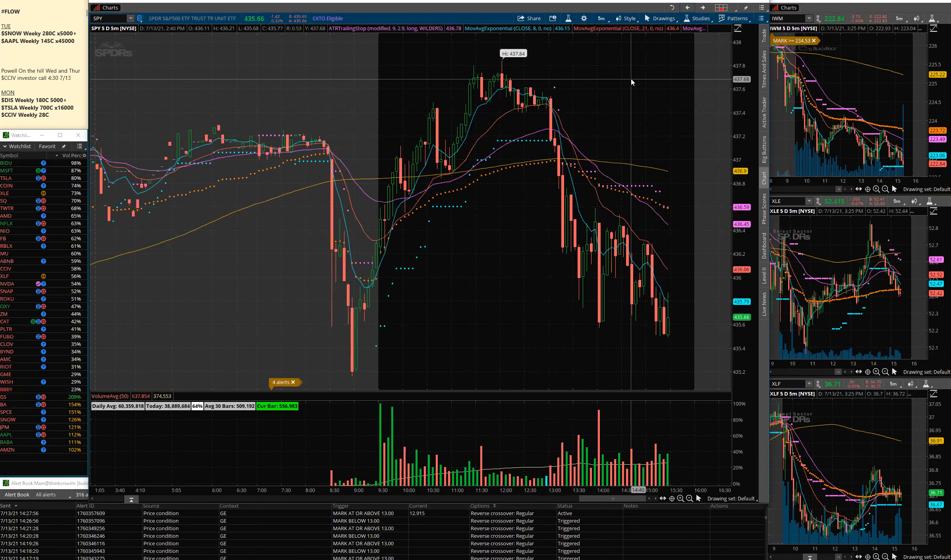
pyautogui.moveTo(490, 302)
pyautogui.write('QQQ')
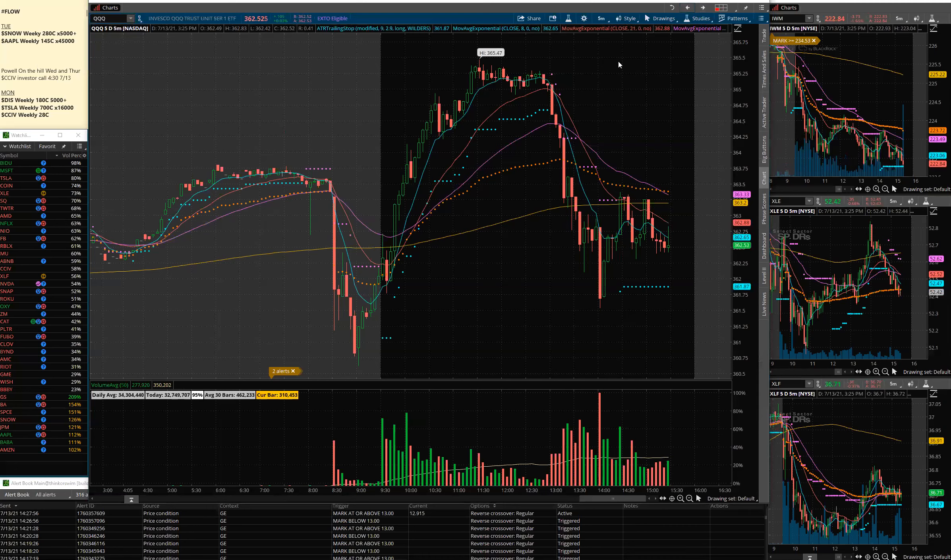
pyautogui.moveTo(579, 307)
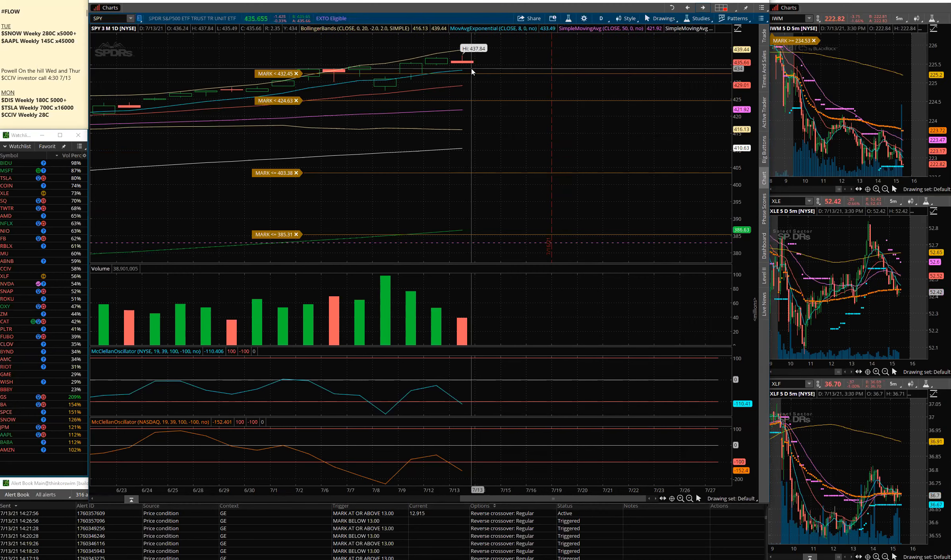
pyautogui.moveTo(468, 65)
pyautogui.write('QQQ')
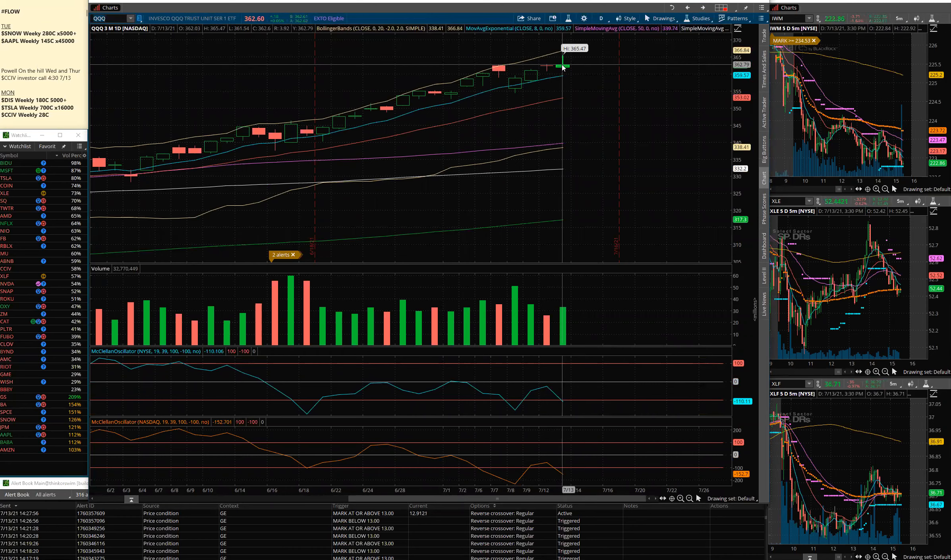
pyautogui.moveTo(194, 83)
pyautogui.write('IWM')
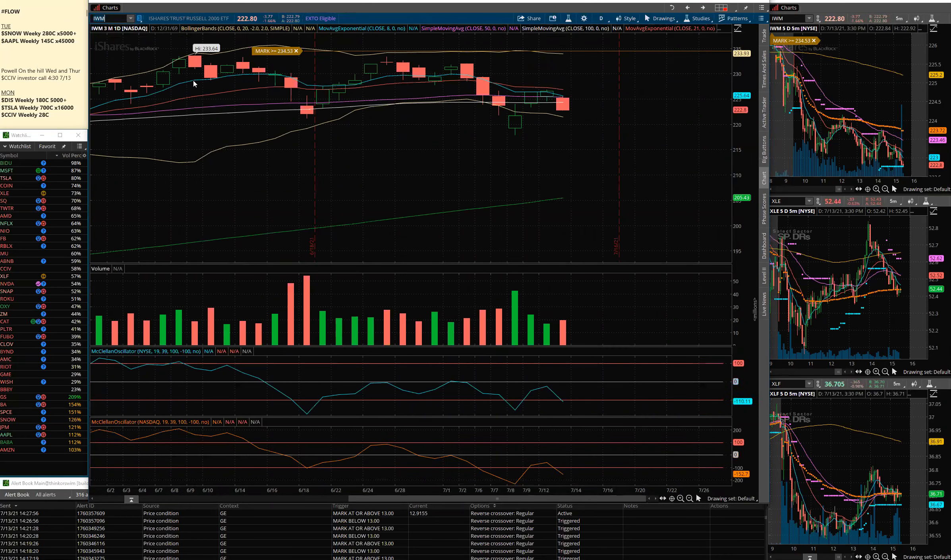
pyautogui.moveTo(563, 145)
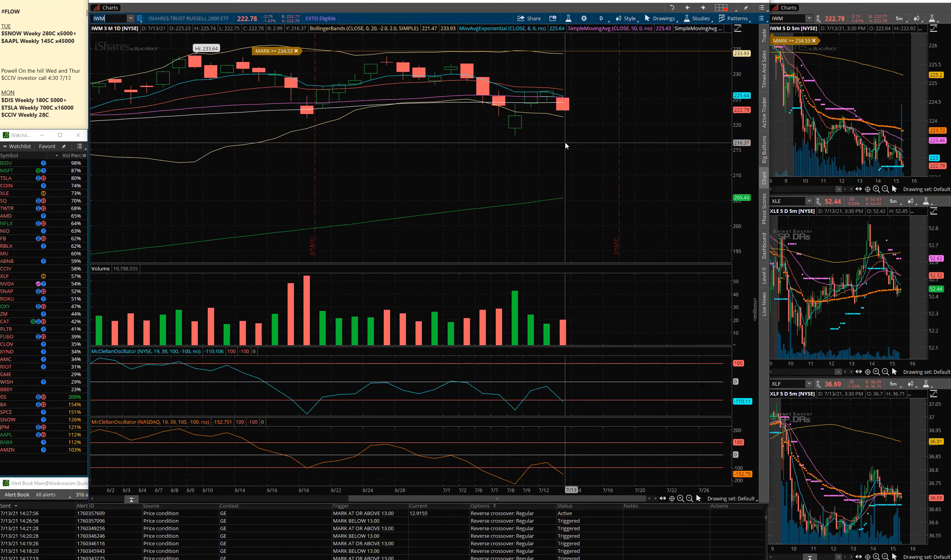
pyautogui.moveTo(556, 142)
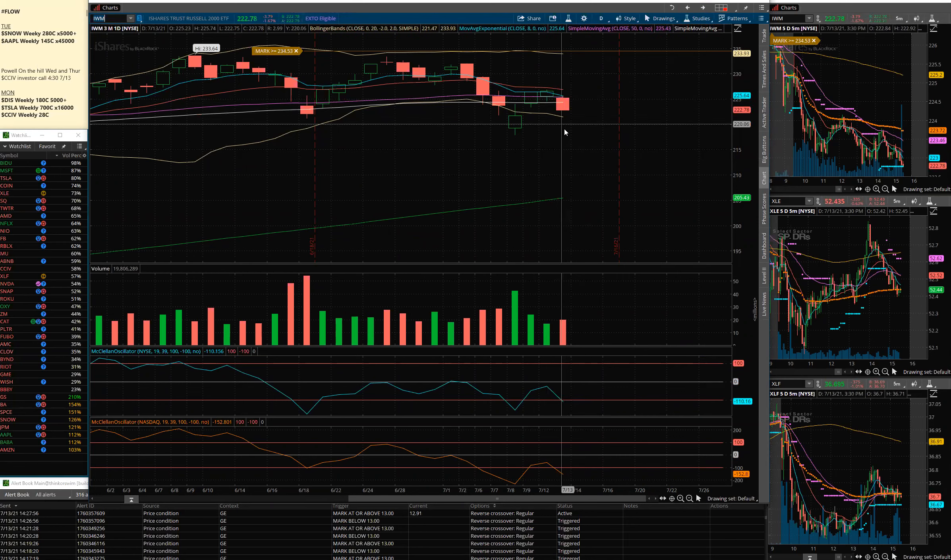
pyautogui.moveTo(570, 131)
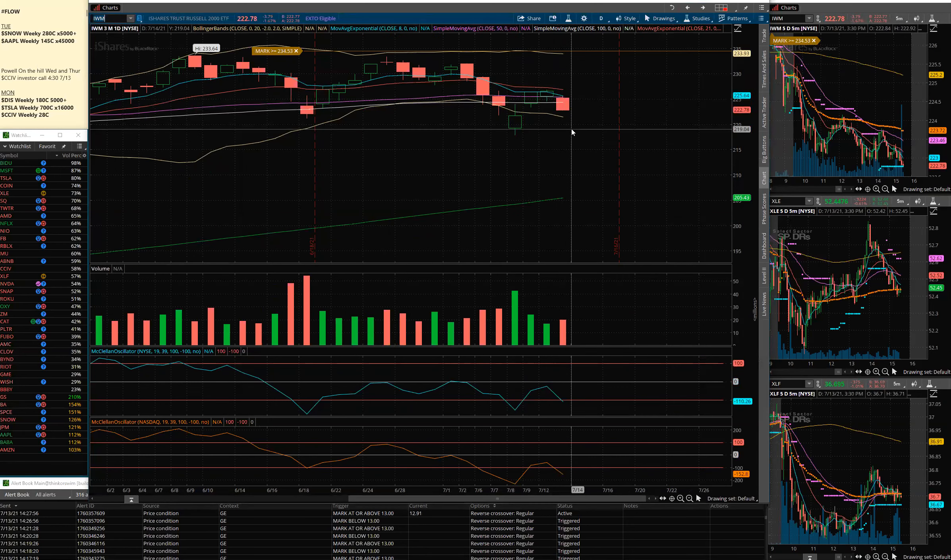
pyautogui.moveTo(529, 131)
pyautogui.write('JPM')
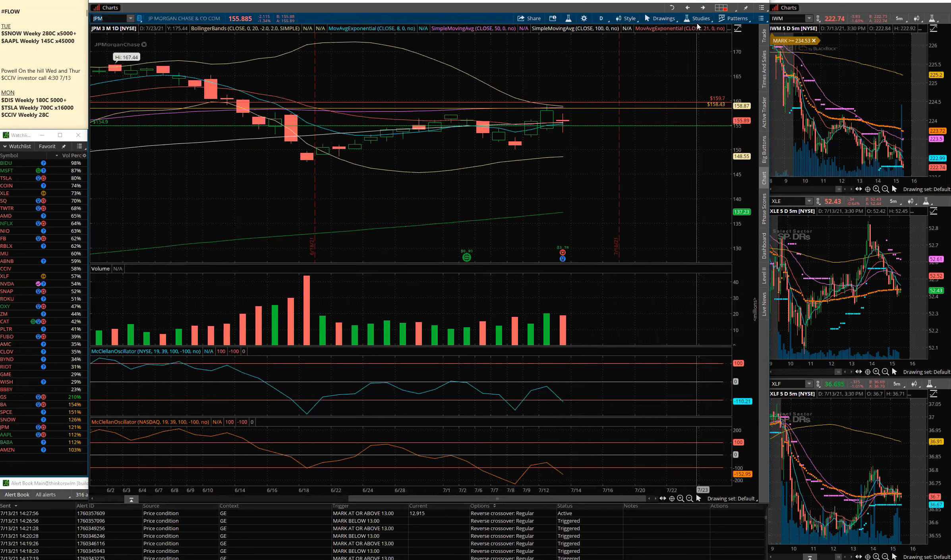
# - Move the main chart from JPM through Goldman Sachs to PepsiCo's 3-month daily chart
pyautogui.click(600, 18)
pyautogui.write('GS')
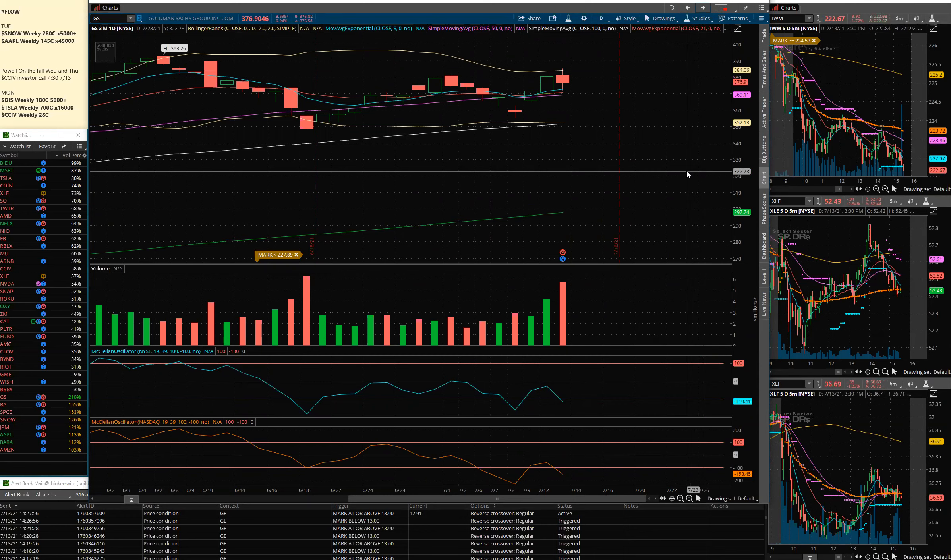
pyautogui.rightClick(687, 174)
pyautogui.write('PEP')
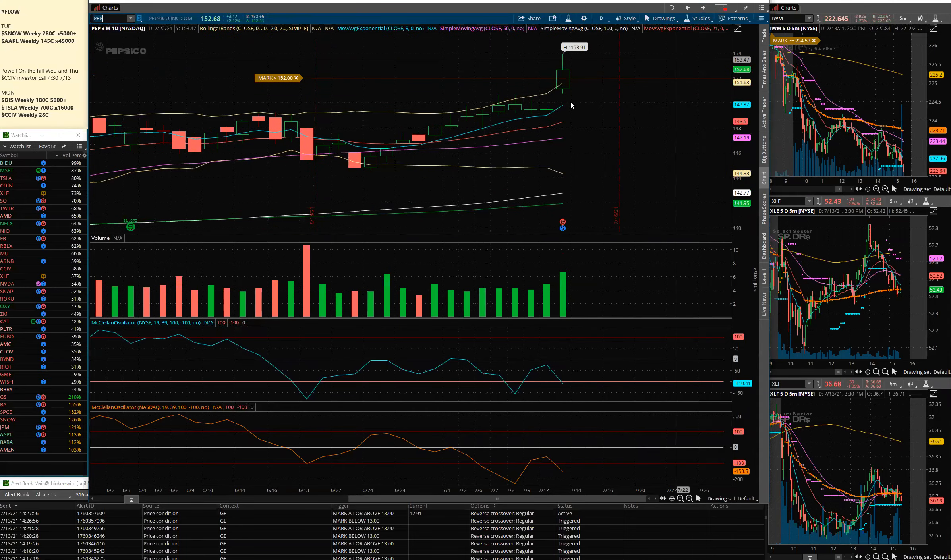
pyautogui.moveTo(489, 94)
pyautogui.write('MSFT')
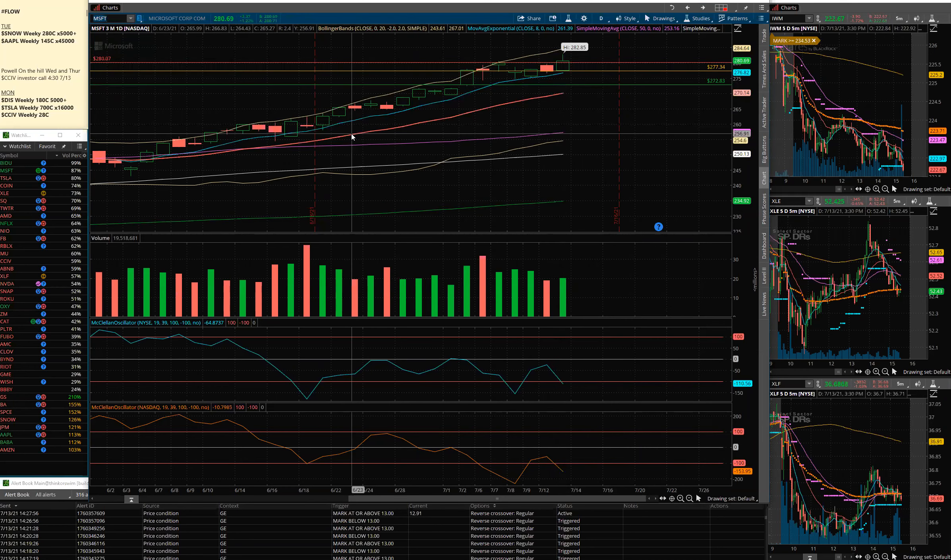
# - Switch to Amazon, view its 5D 5m chart, return to 3M 1D, then enter AAPL
pyautogui.click(8, 449)
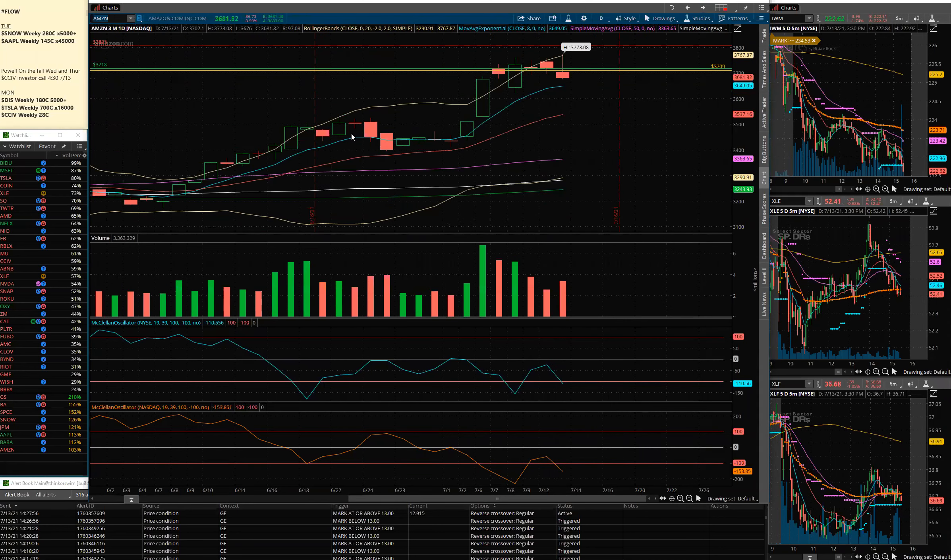
pyautogui.moveTo(564, 79)
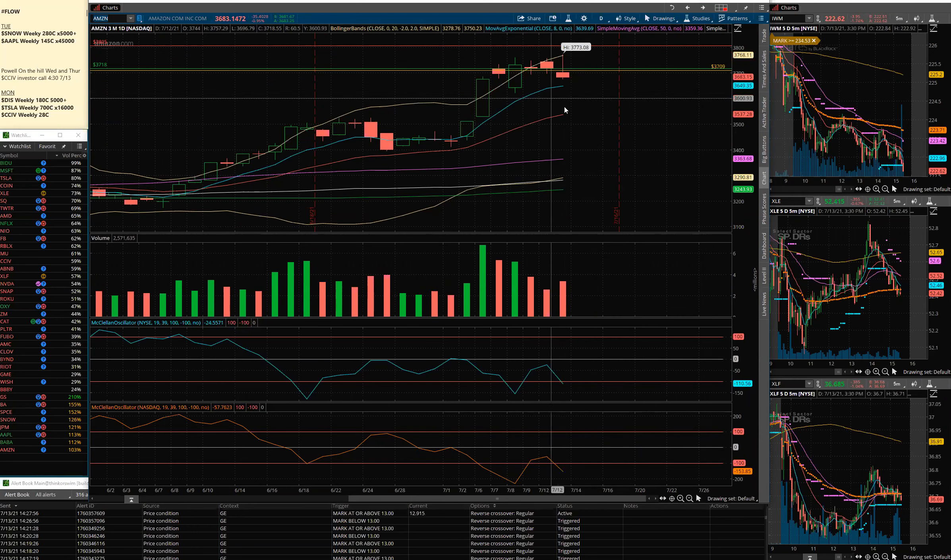
pyautogui.click(600, 18)
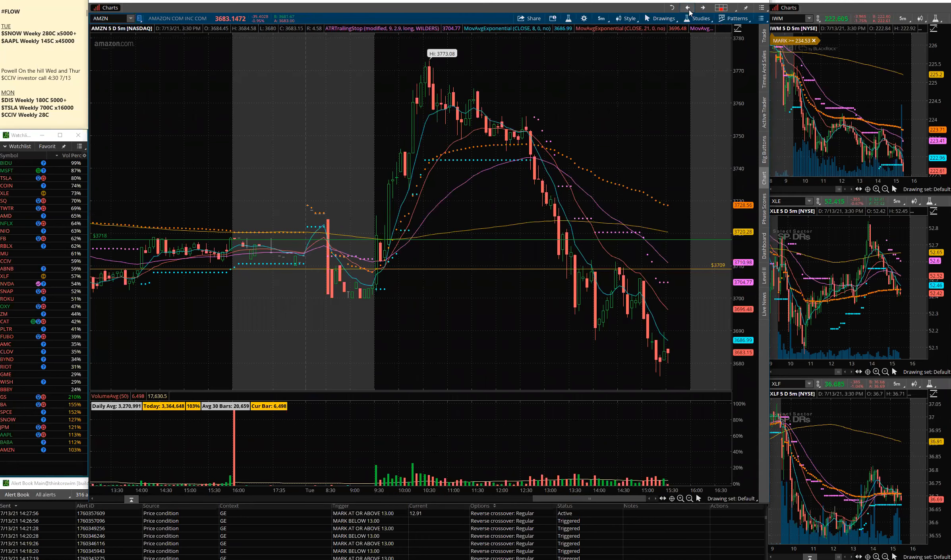
pyautogui.click(599, 19)
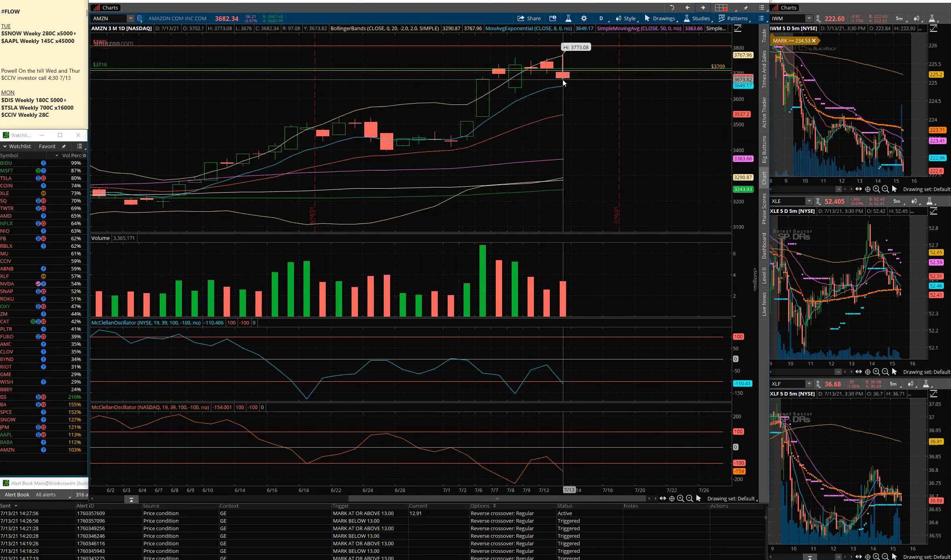
pyautogui.moveTo(523, 73)
pyautogui.write('GOOGL')
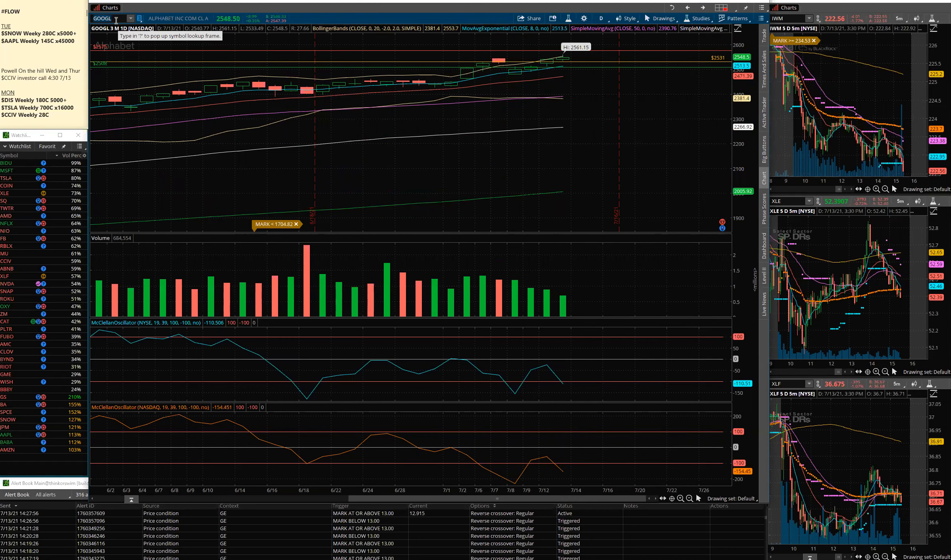
pyautogui.write('AAPL')
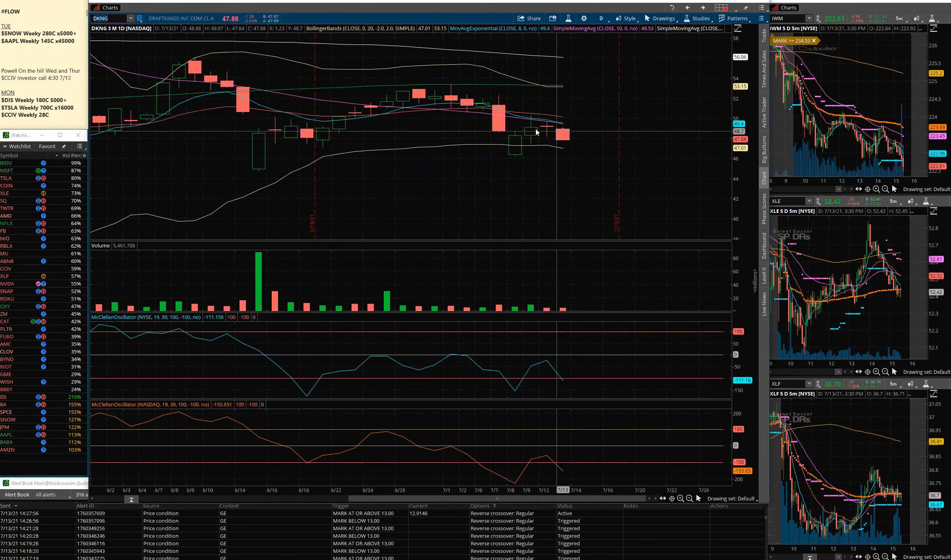
pyautogui.moveTo(553, 127)
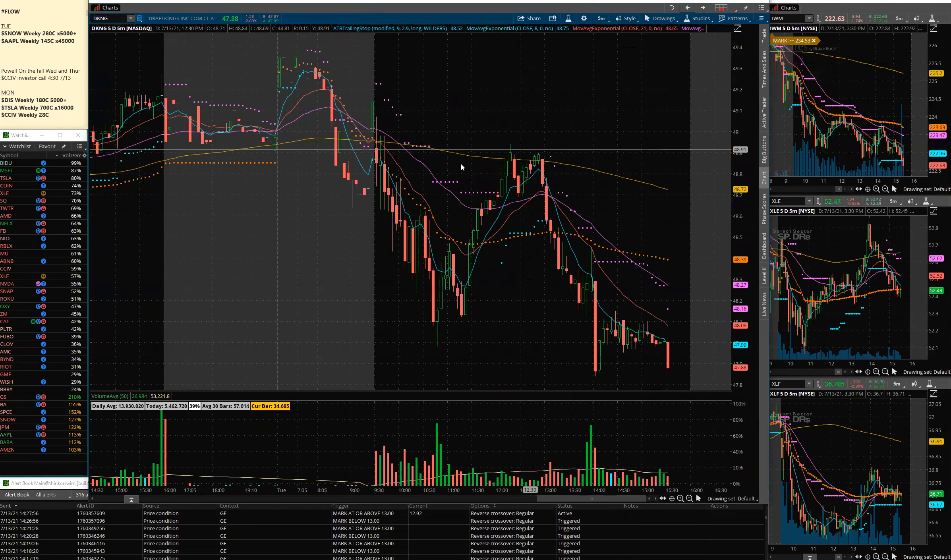
pyautogui.moveTo(302, 67)
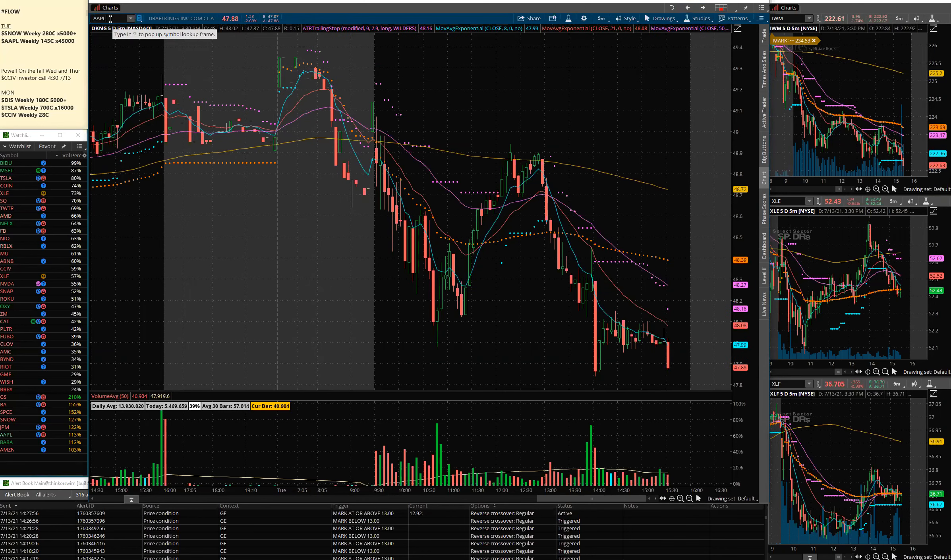
# - Load AAPL on the 5D 5m chart, then switch to the multi-chart grid layout
pyautogui.write('AAPL')
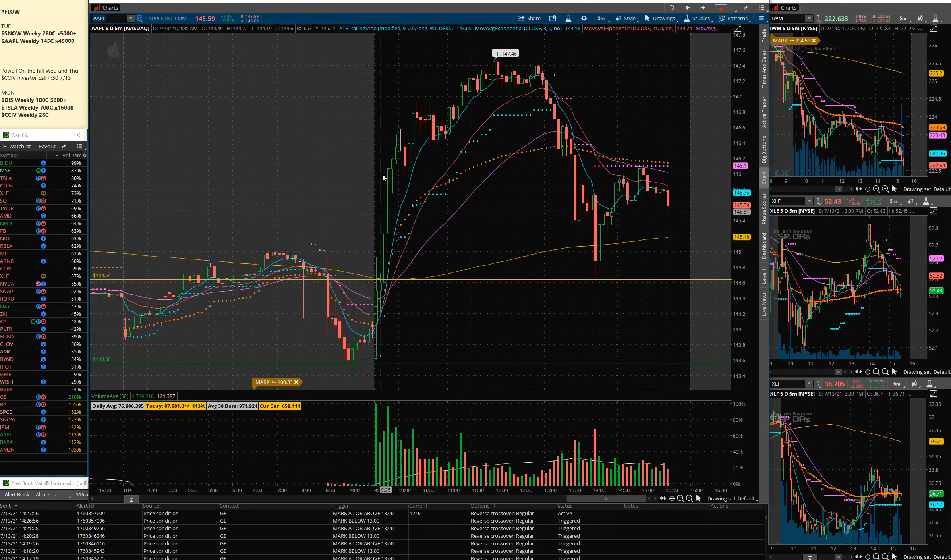
pyautogui.moveTo(428, 119)
pyautogui.write('MSFT')
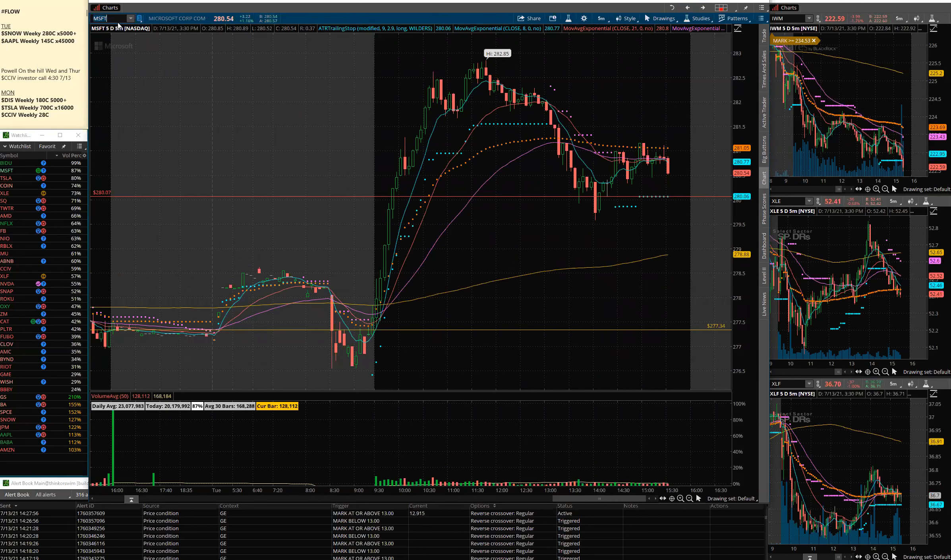
pyautogui.moveTo(440, 126)
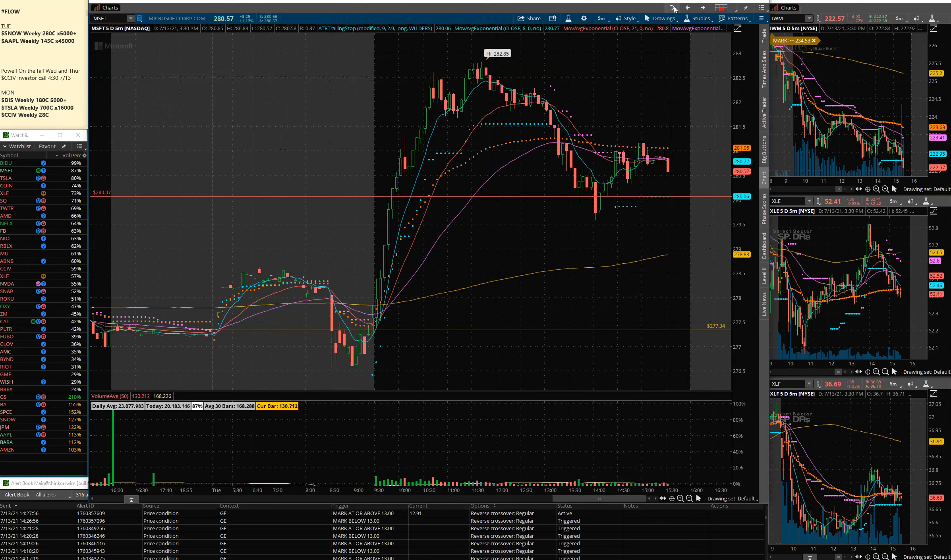
pyautogui.click(704, 7)
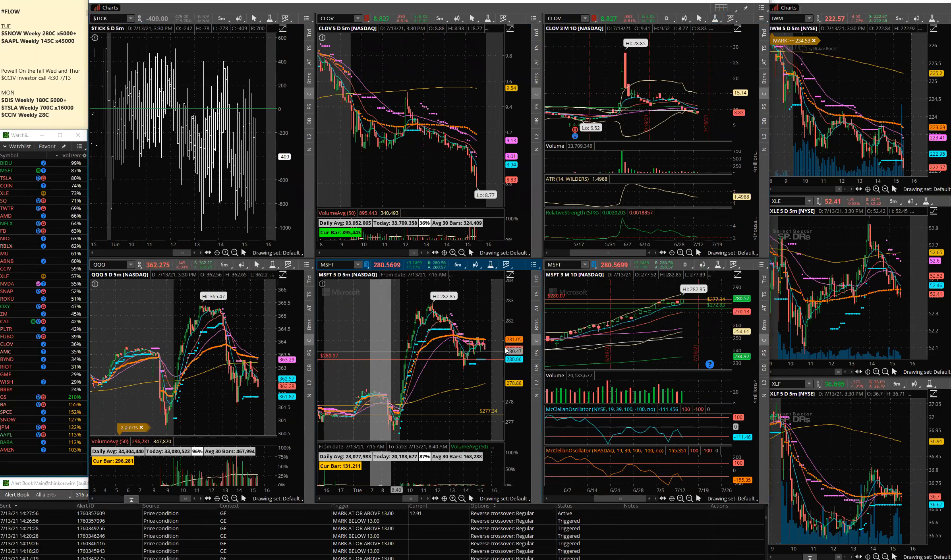